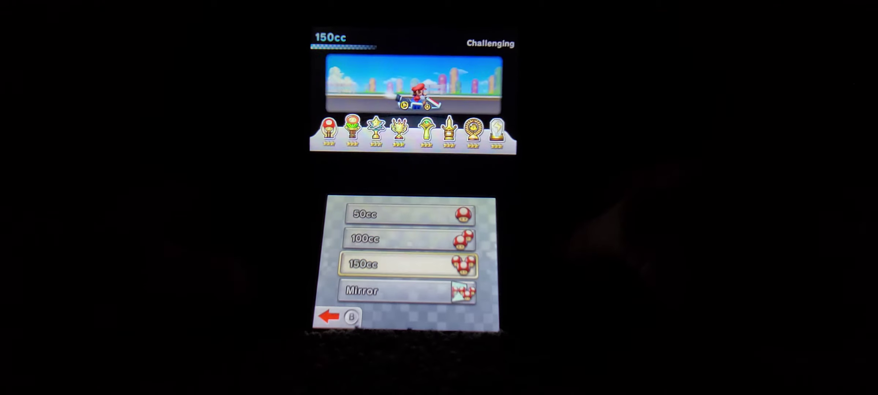
Choose the 150cc engine class for the Leaf Cup race as Luigi
click(409, 265)
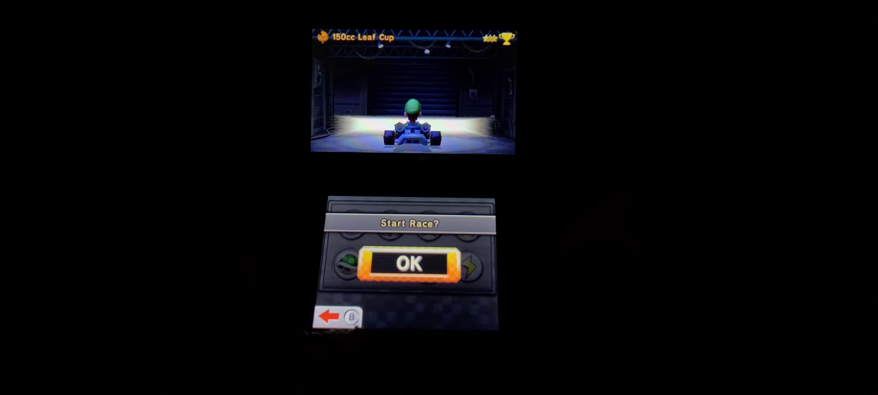
Confirm Start Race and lead lap 1 of Kalimari Desert in 1st place
click(409, 266)
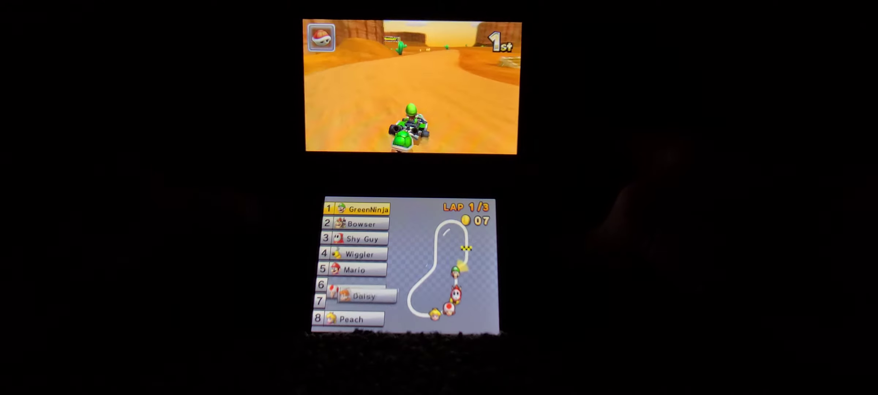